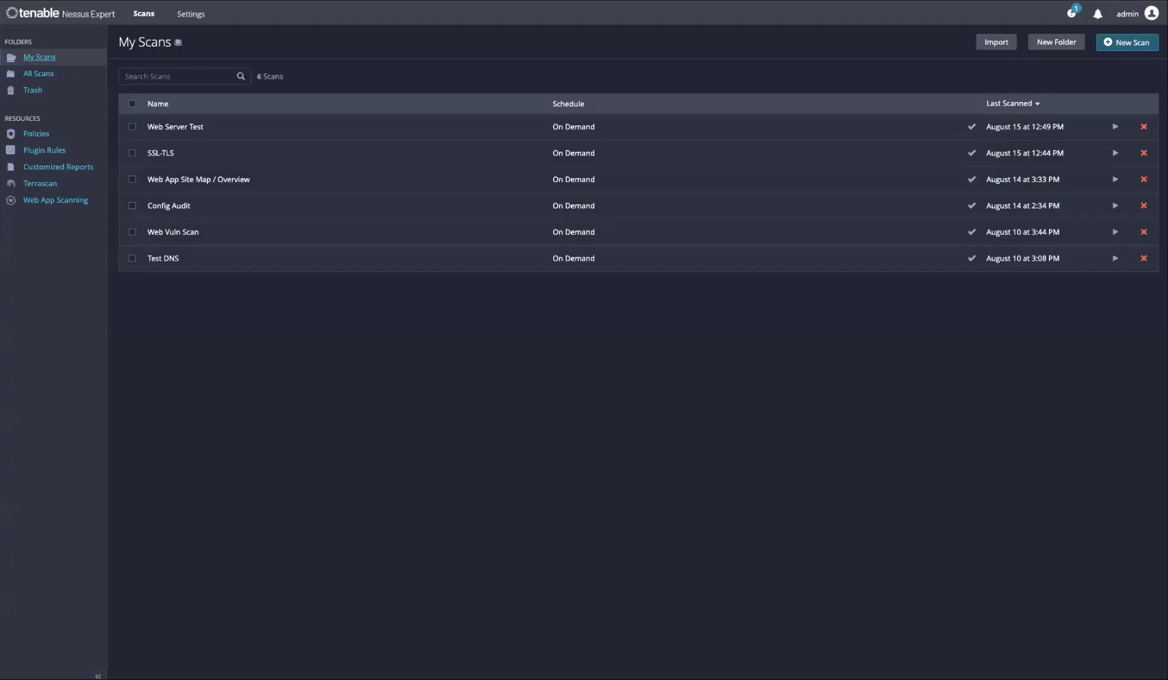
Begin a New Scan and show the Web App scan templates list
click(1127, 42)
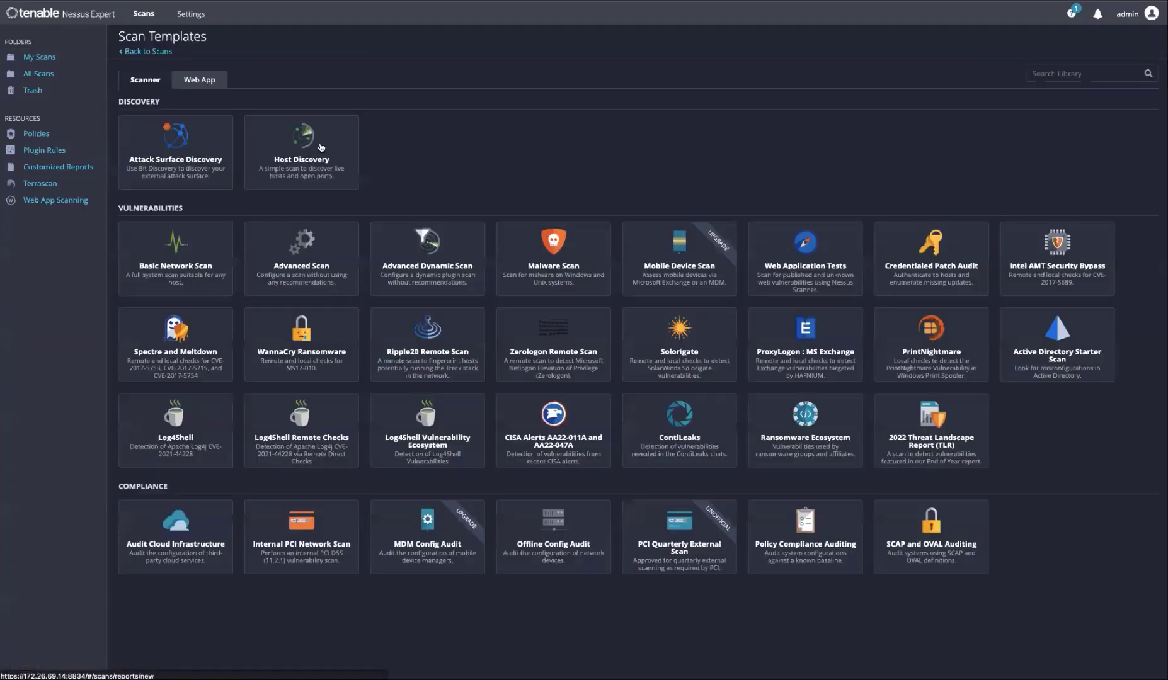
click(198, 80)
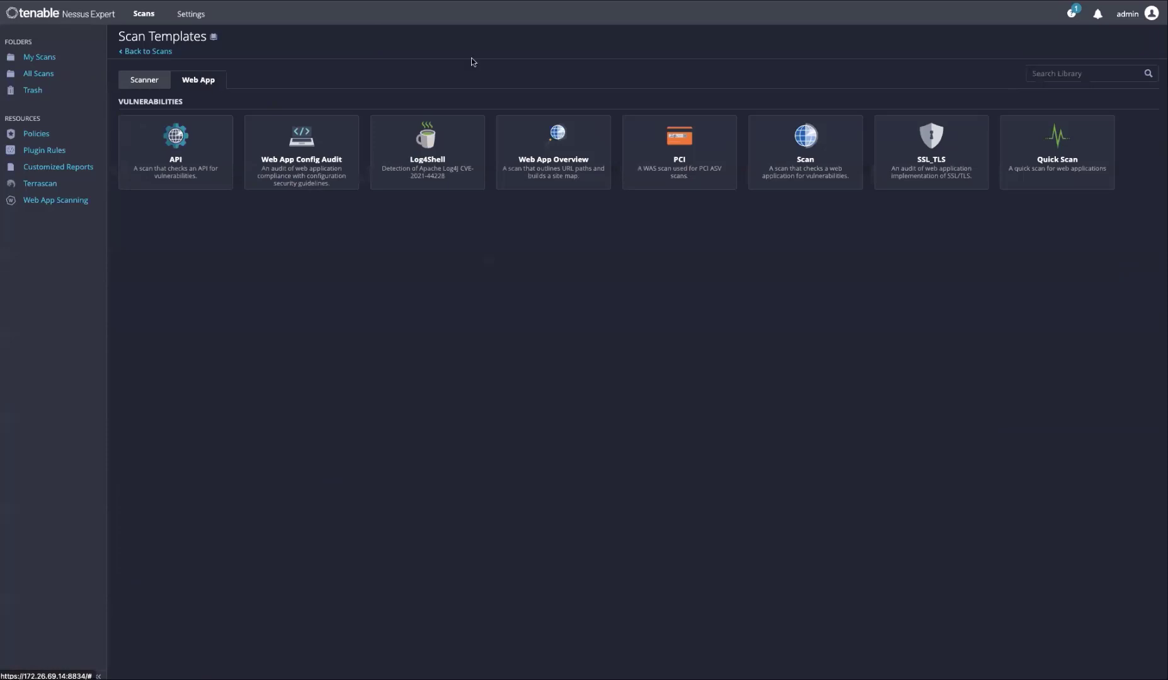
Choose the Web App Overview template and enter the target URL beginning with http
click(554, 153)
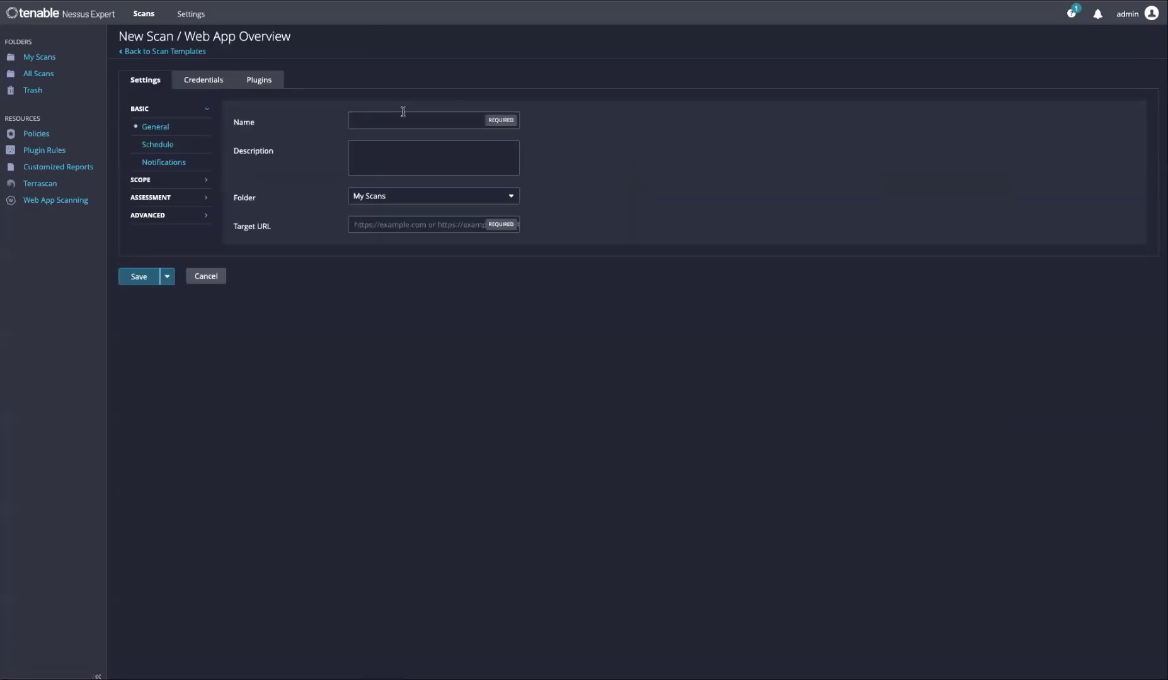
text(https://webapp)
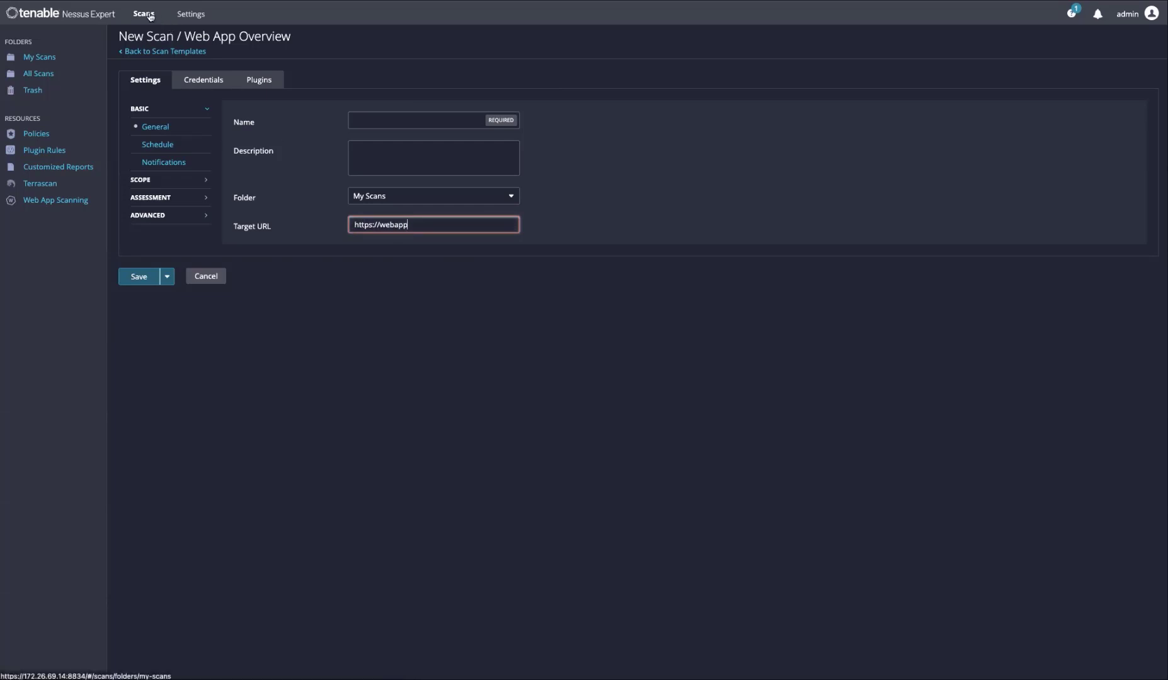
Return to Scans and view the Web App Site Map / Overview scan's 21 vulnerabilities
click(143, 14)
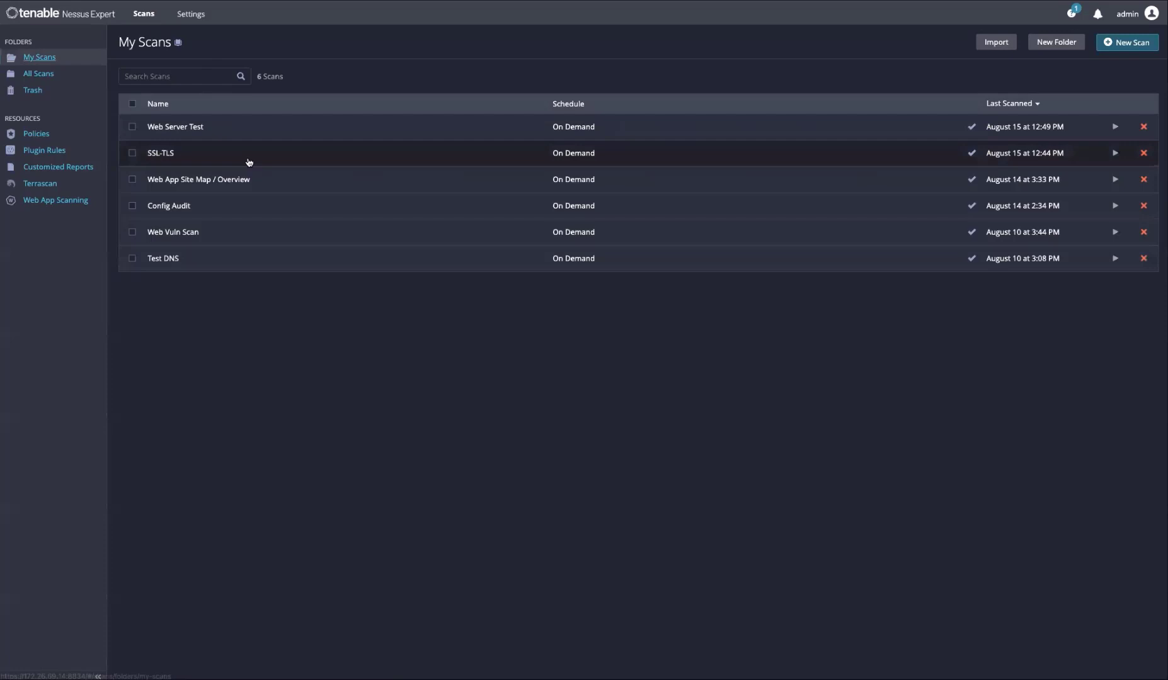
click(198, 179)
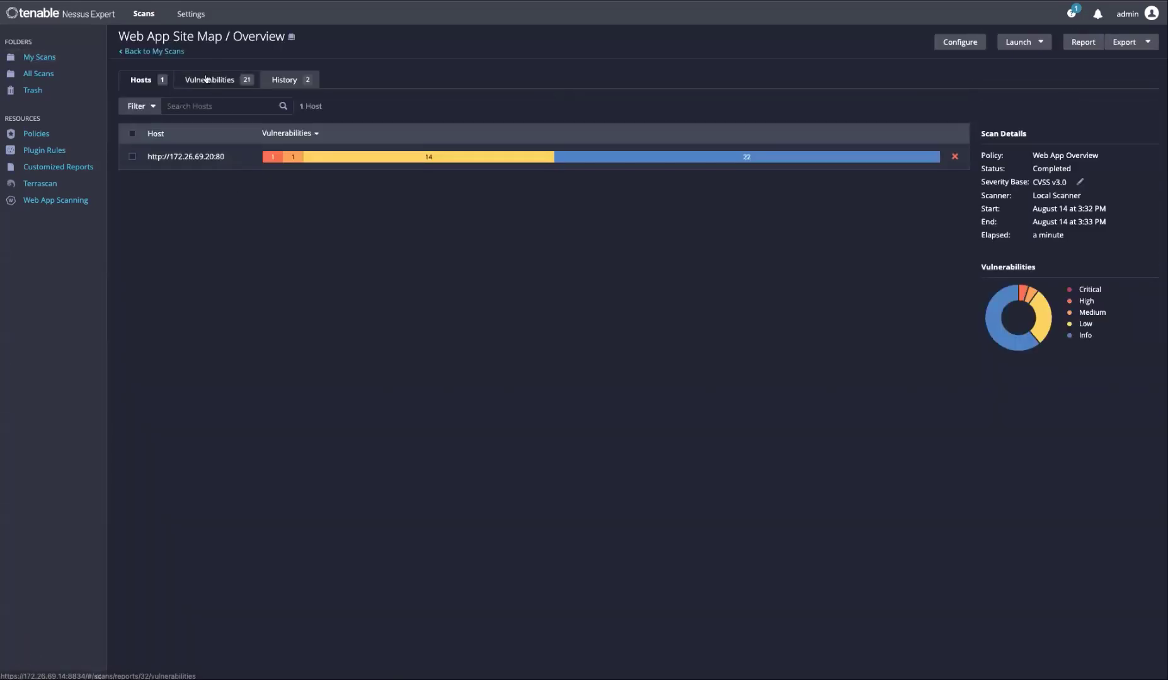
click(209, 79)
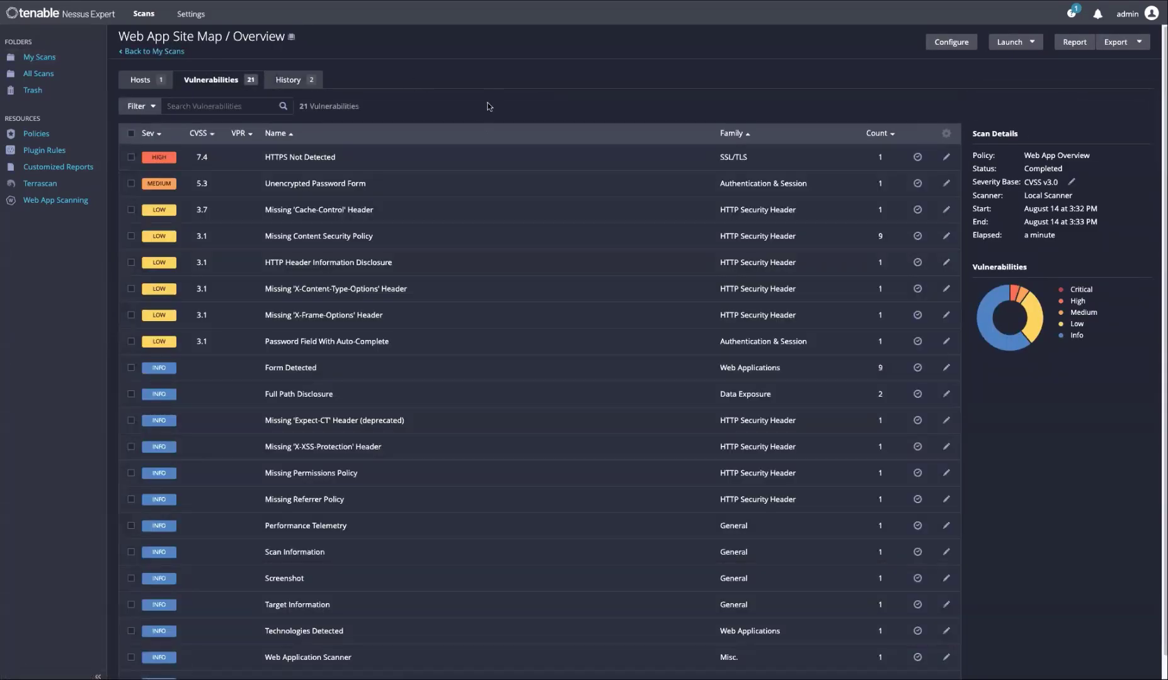
mouse_move(448, 225)
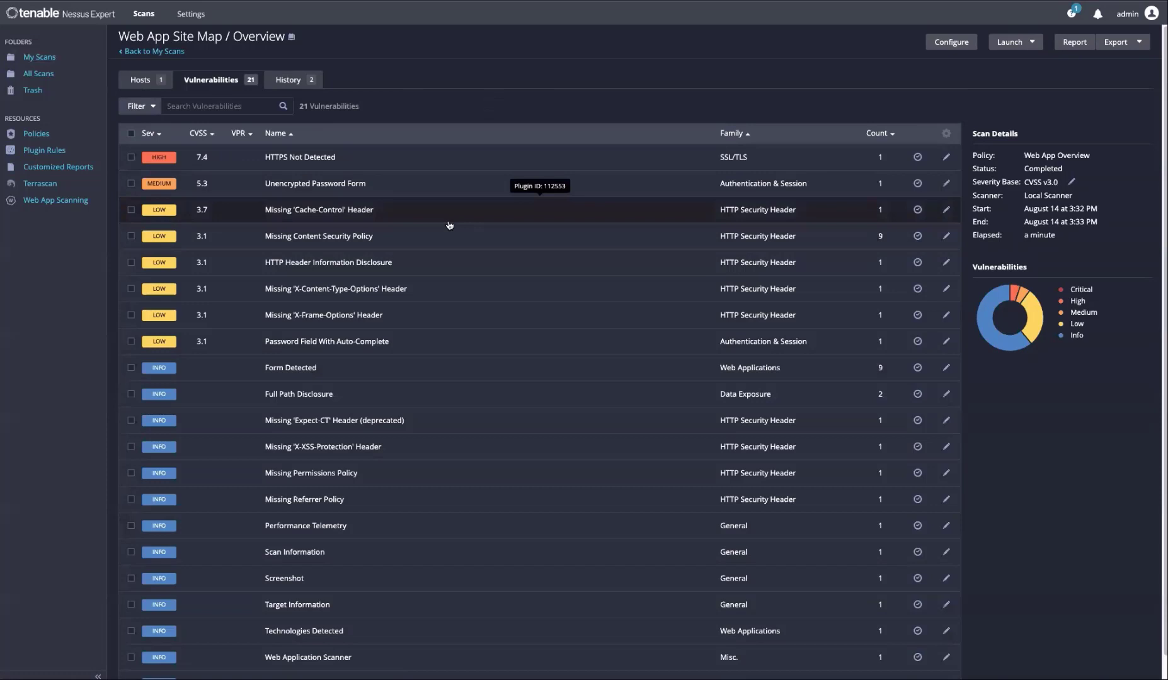
mouse_move(465, 240)
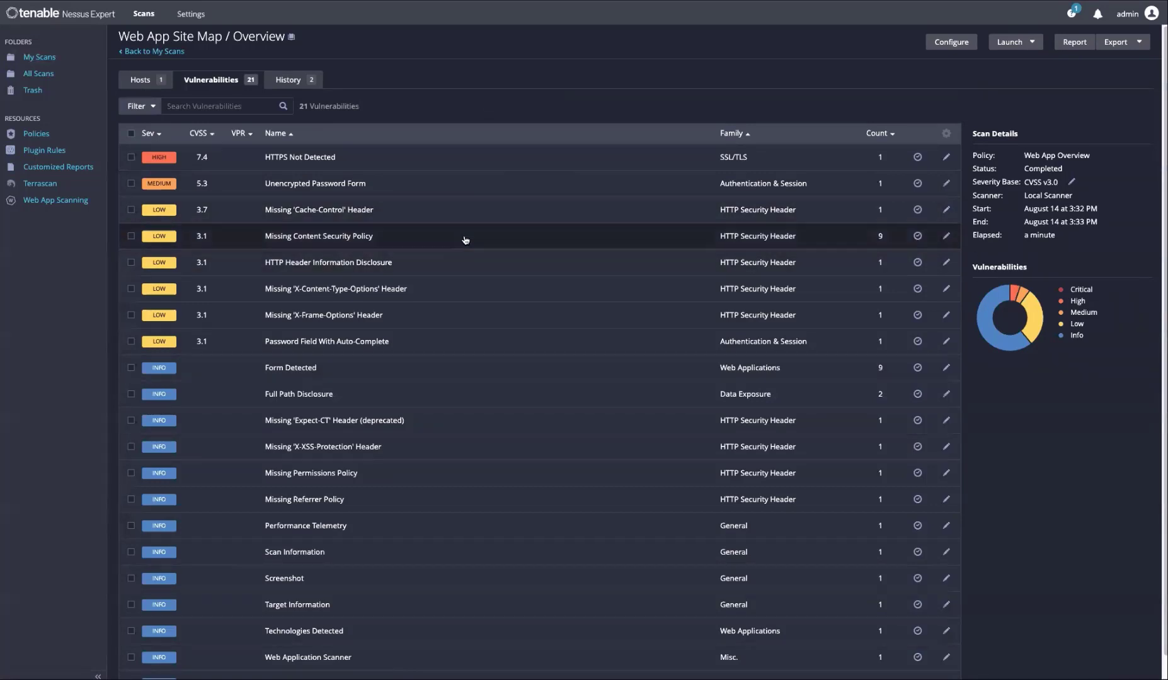
scroll(down, 3)
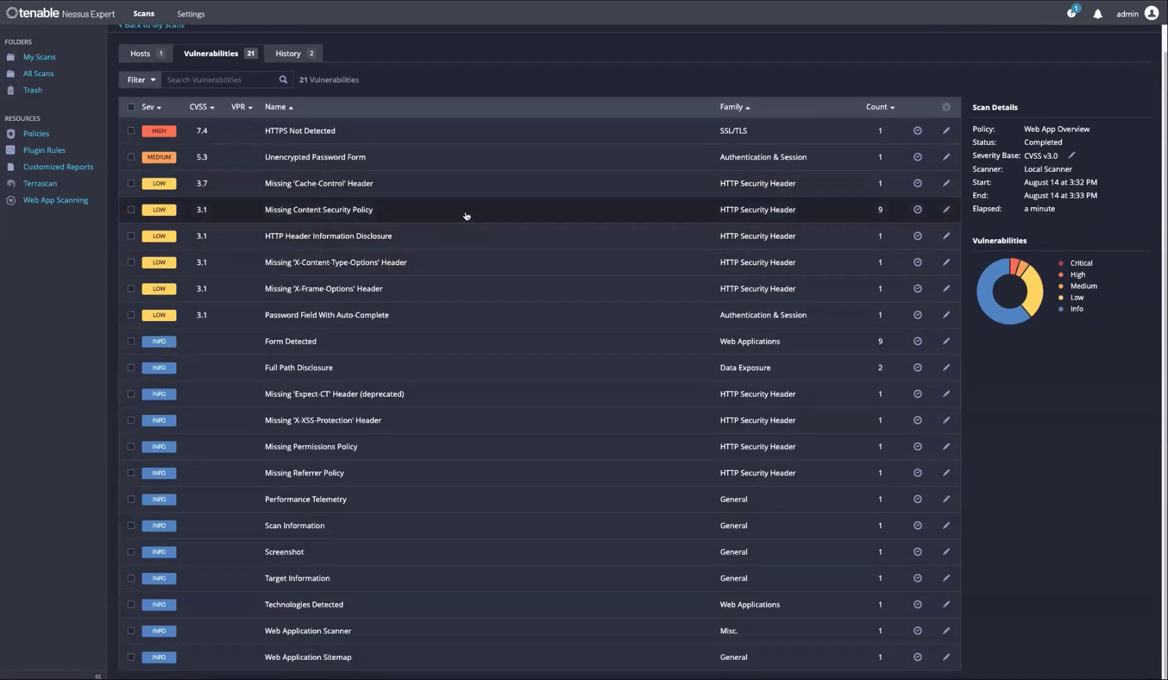
mouse_move(337, 658)
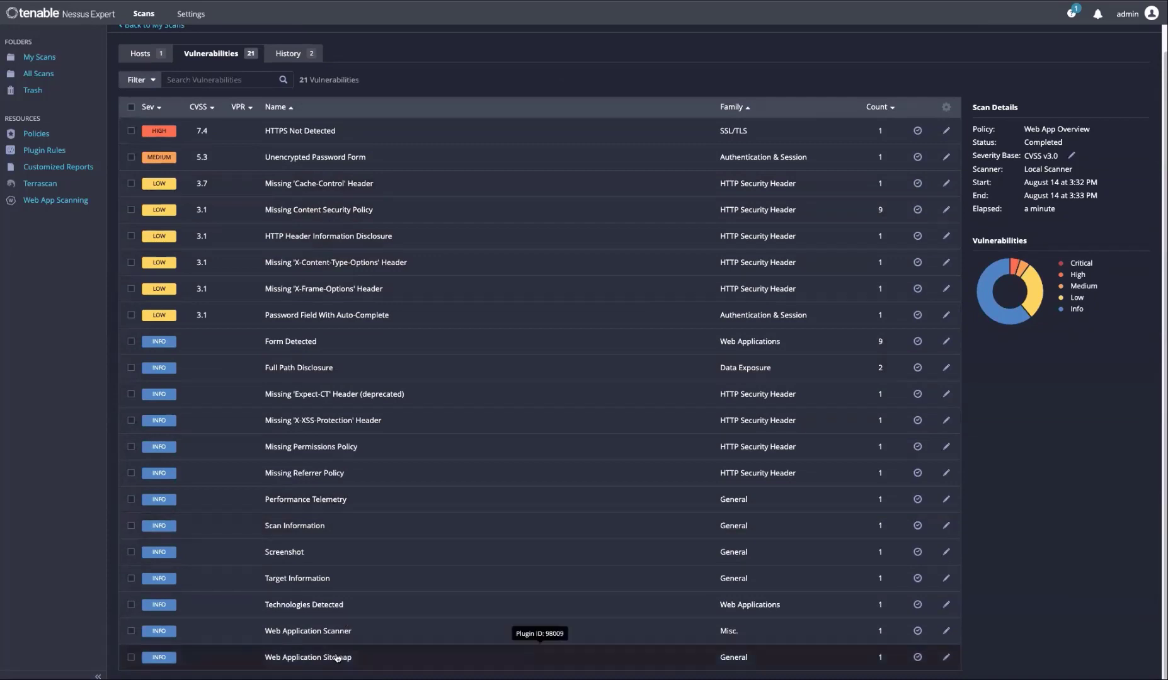
View the Web Application Sitemap finding with 11 discovered URLs and sitemap.csv attachment
click(307, 659)
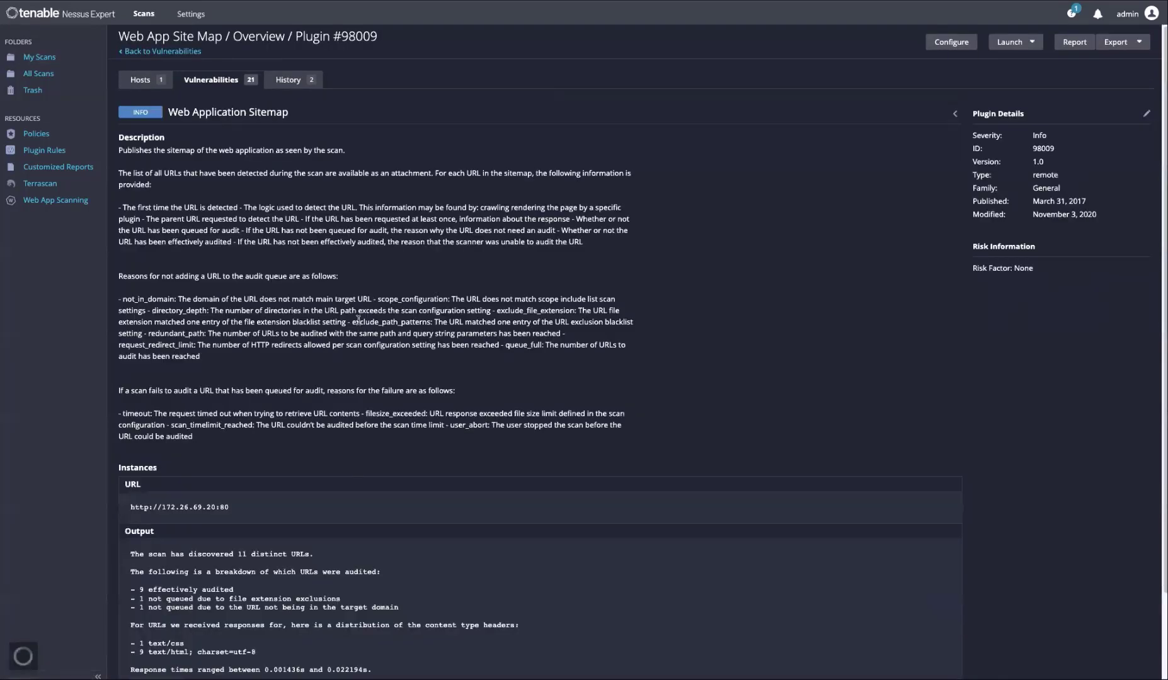
scroll(down, 3)
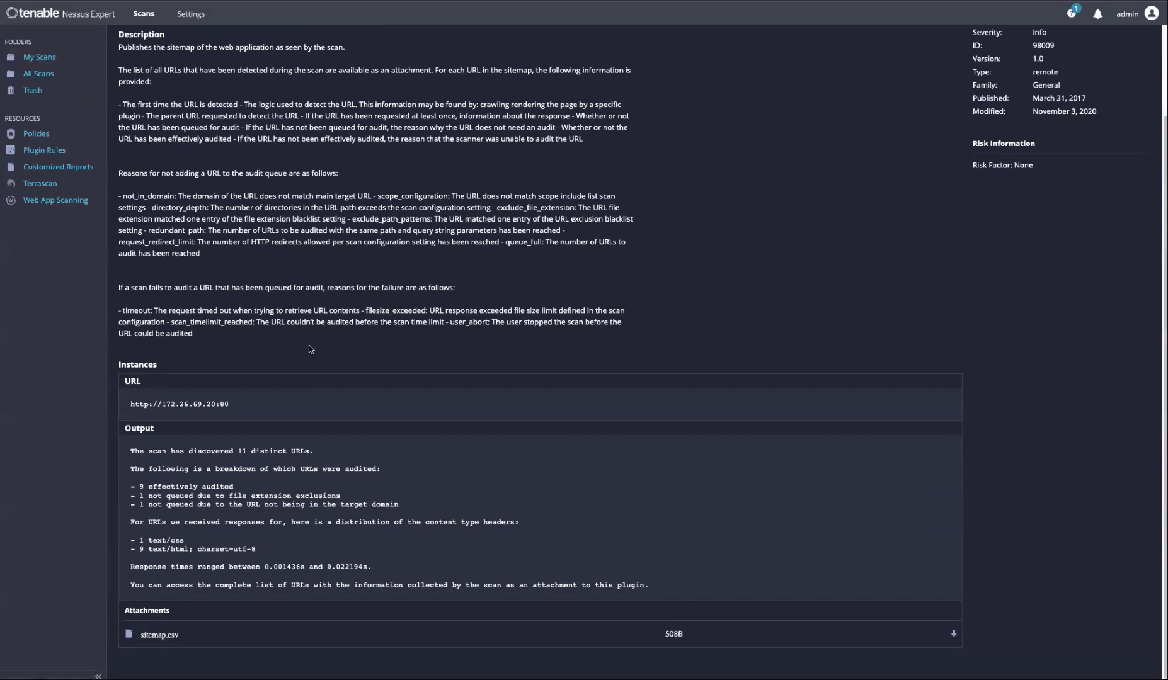
mouse_move(219, 413)
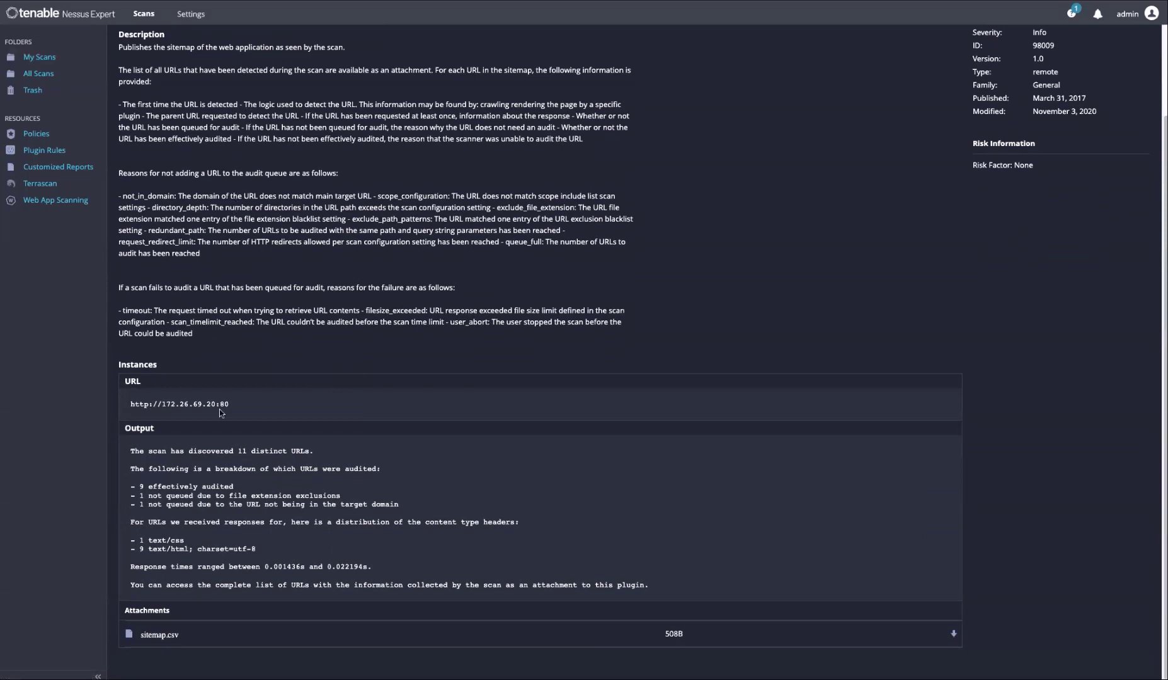
mouse_move(271, 380)
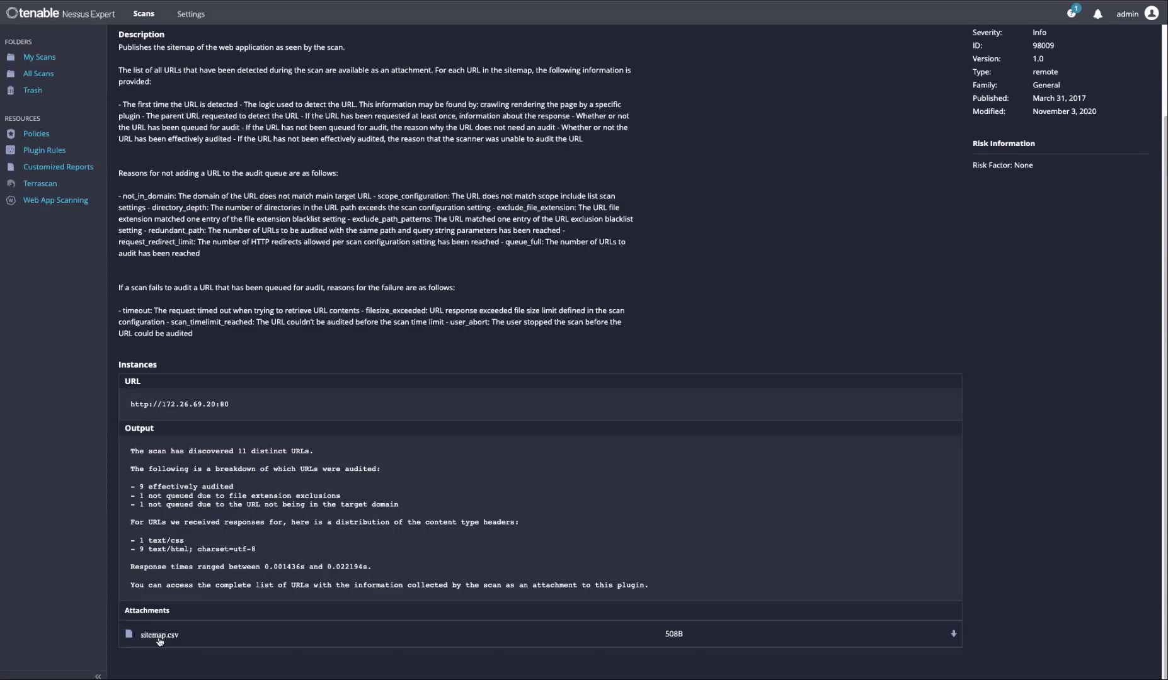
mouse_move(159, 637)
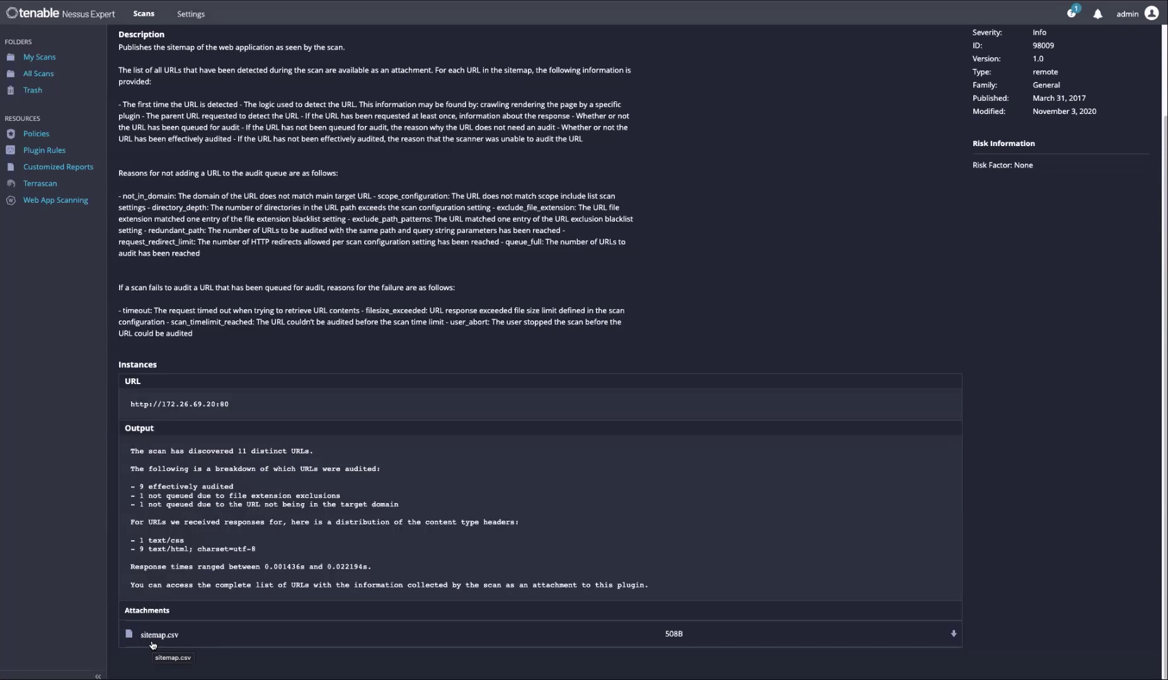
mouse_move(247, 508)
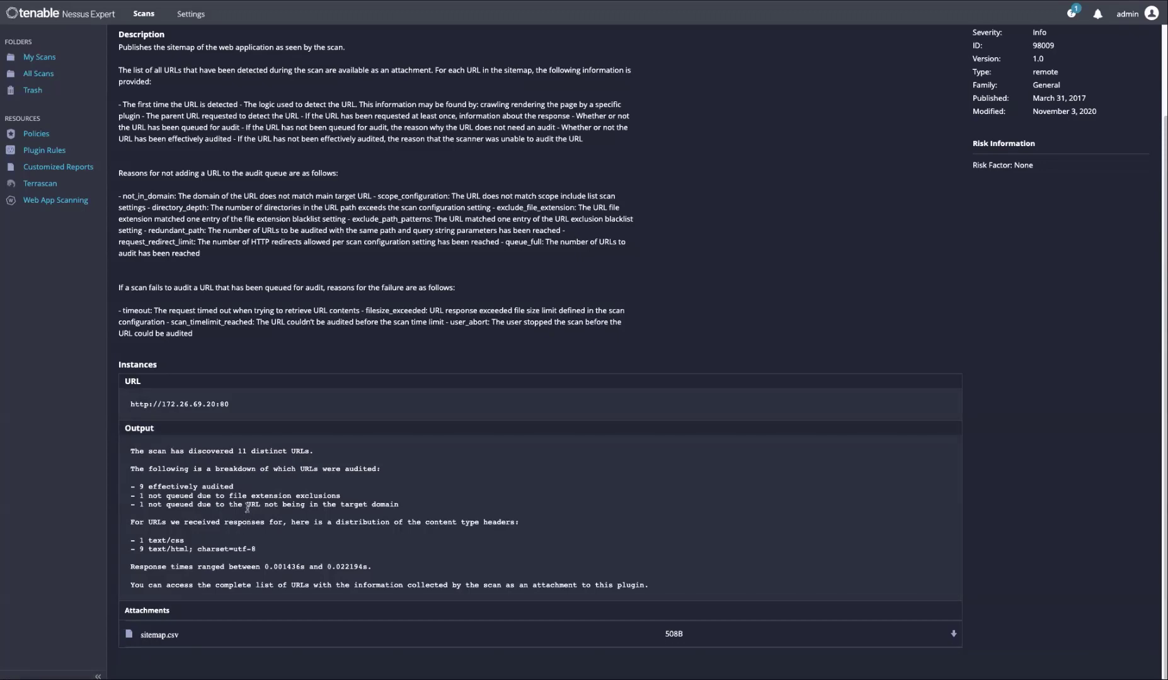